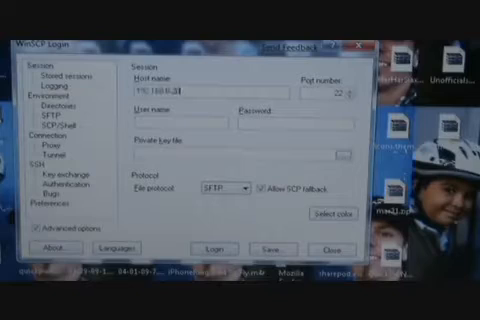
Enter host 192.168.0.20 and user name root in the WinSCP login dialog
{"action": "type", "text": "192.168.0.20"}
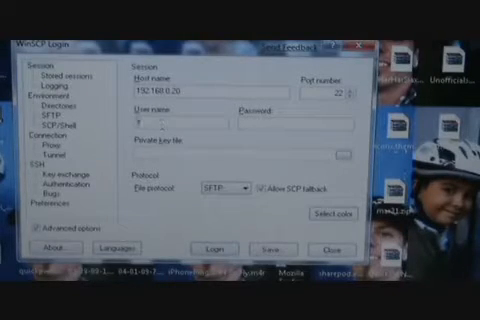
{"action": "type", "text": "root"}
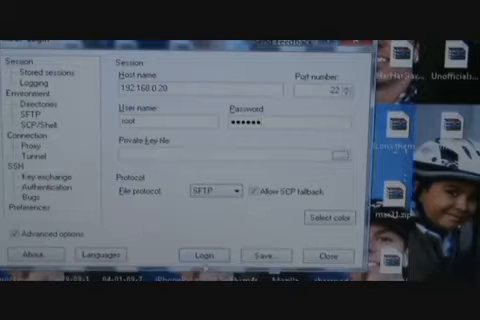
{"action": "left_click", "coordinate": [211, 251]}
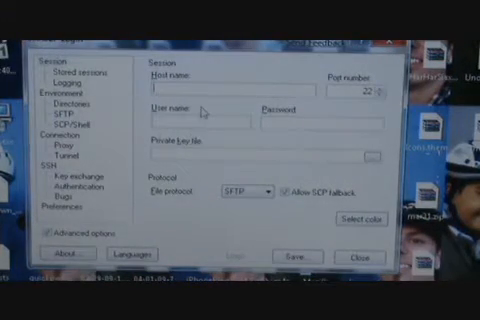
Re-enter host 192.168.0.20, user root and the password, then connect
{"action": "type", "text": "192.168.0."}
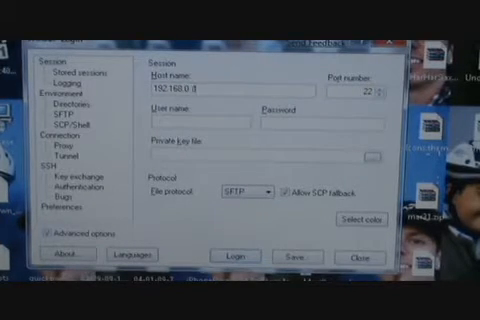
{"action": "type", "text": "192.168.0.20"}
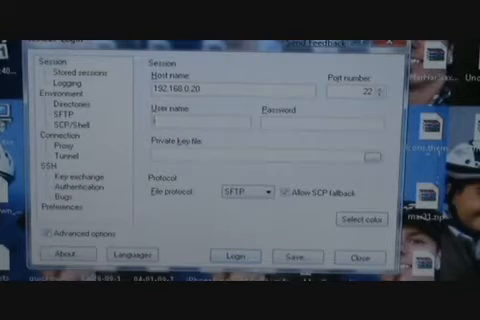
{"action": "type", "text": "root"}
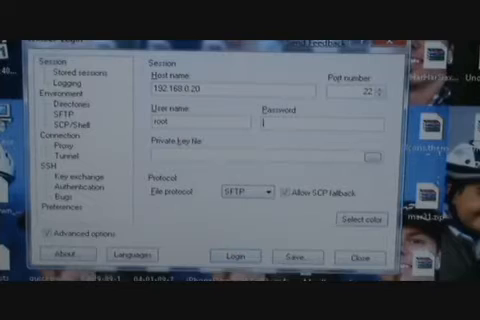
{"action": "type", "text": "password"}
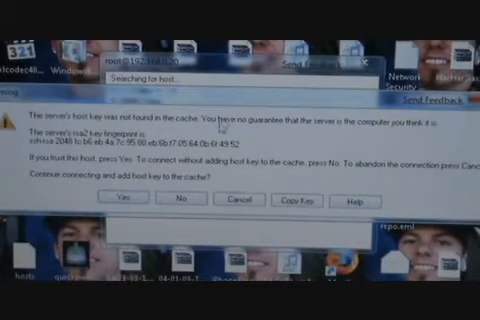
Trust the iPhone's unknown host key by answering Yes to the warning
{"action": "left_click", "coordinate": [135, 203]}
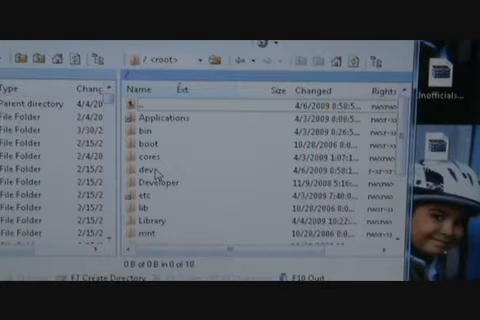
Browse the remote panel into private, var, then mobile
{"action": "scroll", "scroll_direction": "down", "scroll_amount": 3}
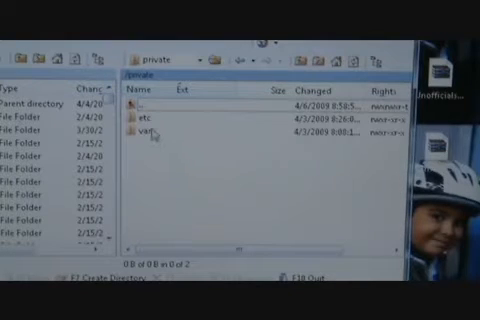
{"action": "double_click", "coordinate": [154, 133]}
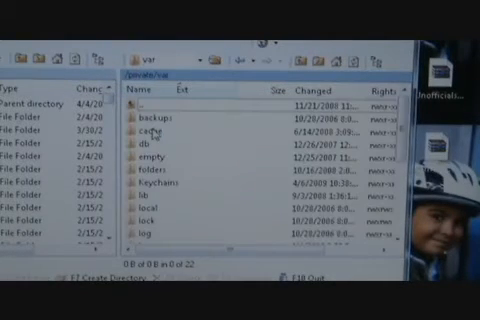
{"action": "scroll", "scroll_direction": "down", "scroll_amount": 3}
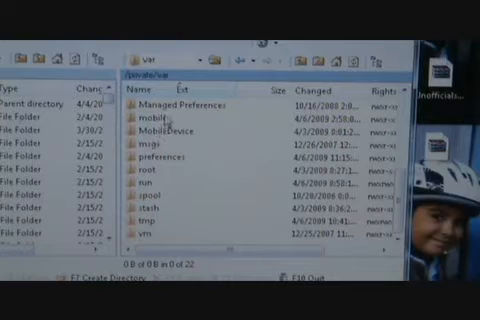
{"action": "double_click", "coordinate": [164, 114]}
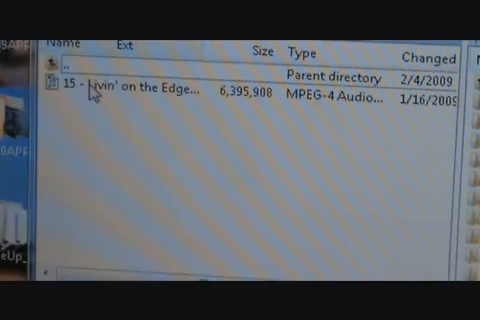
{"action": "double_click", "coordinate": [130, 91]}
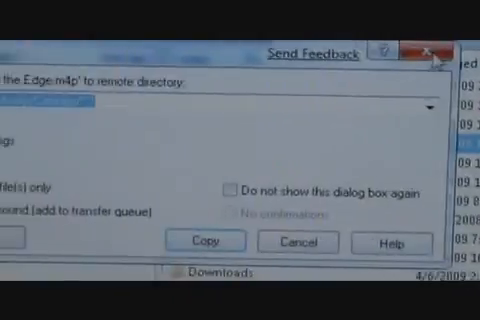
{"action": "left_click", "coordinate": [205, 242]}
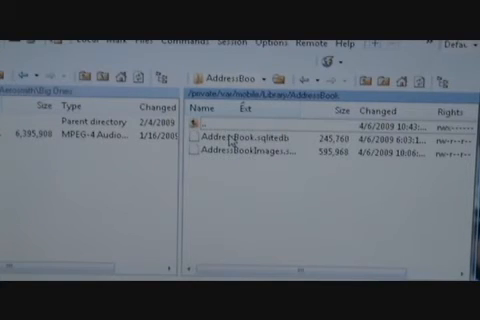
Right-click AddressBook.sqlitedb to show its copy, move, delete and rename actions
{"action": "right_click", "coordinate": [230, 134]}
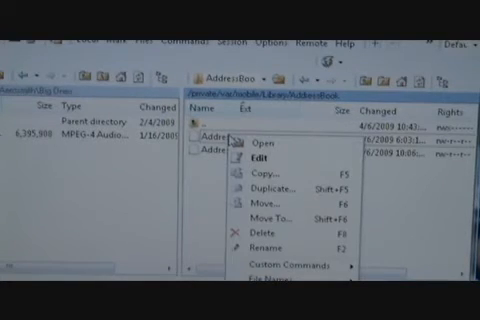
{"action": "mouse_move", "coordinate": [275, 248]}
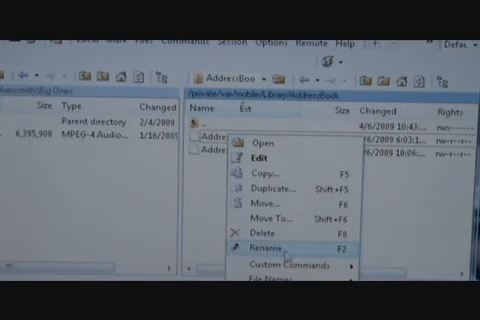